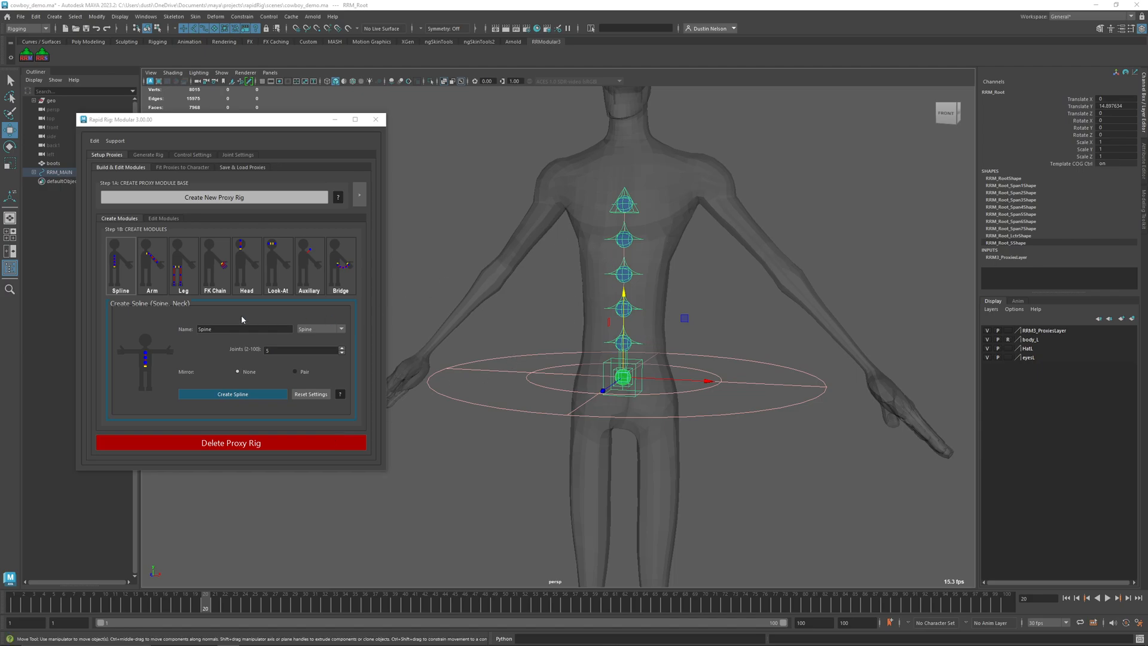
{"action": "mouse_move", "coordinate": [153, 280]}
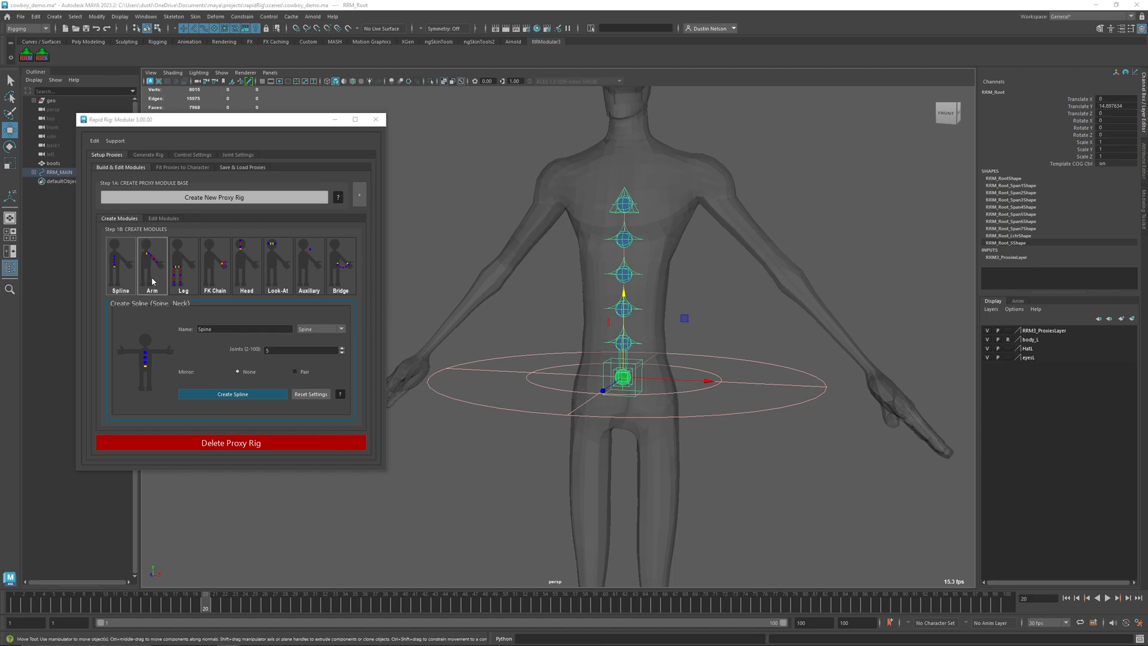
- Choose the Arm module in Create Modules and select the spine top proxy as its attach point
{"action": "left_click", "coordinate": [153, 264]}
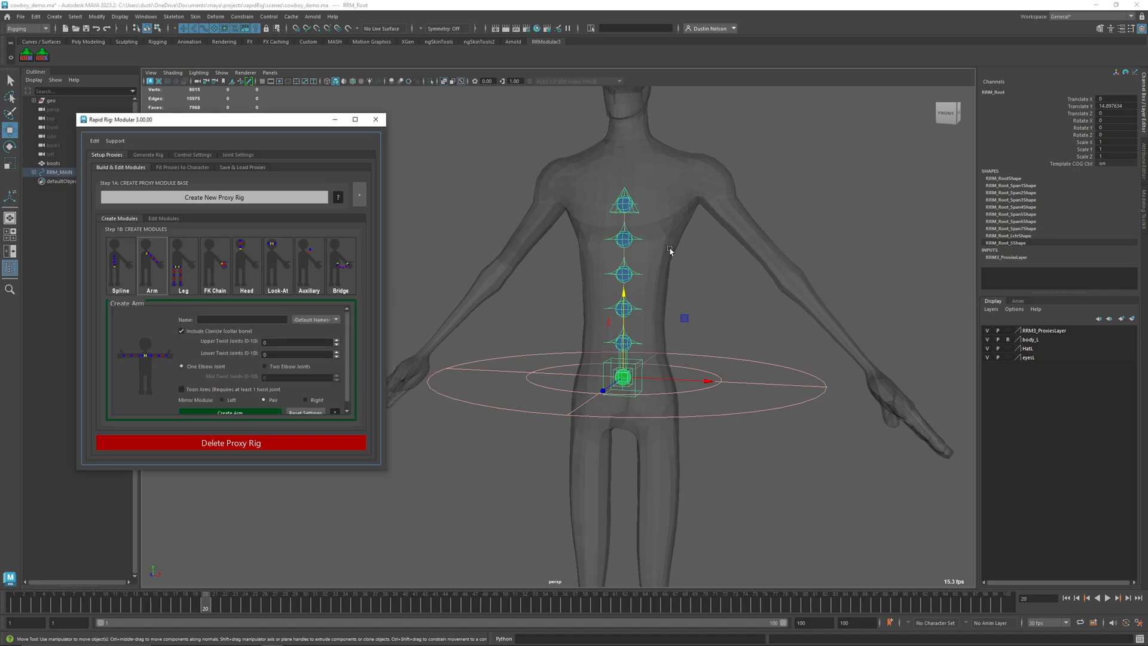
{"action": "left_click", "coordinate": [622, 202]}
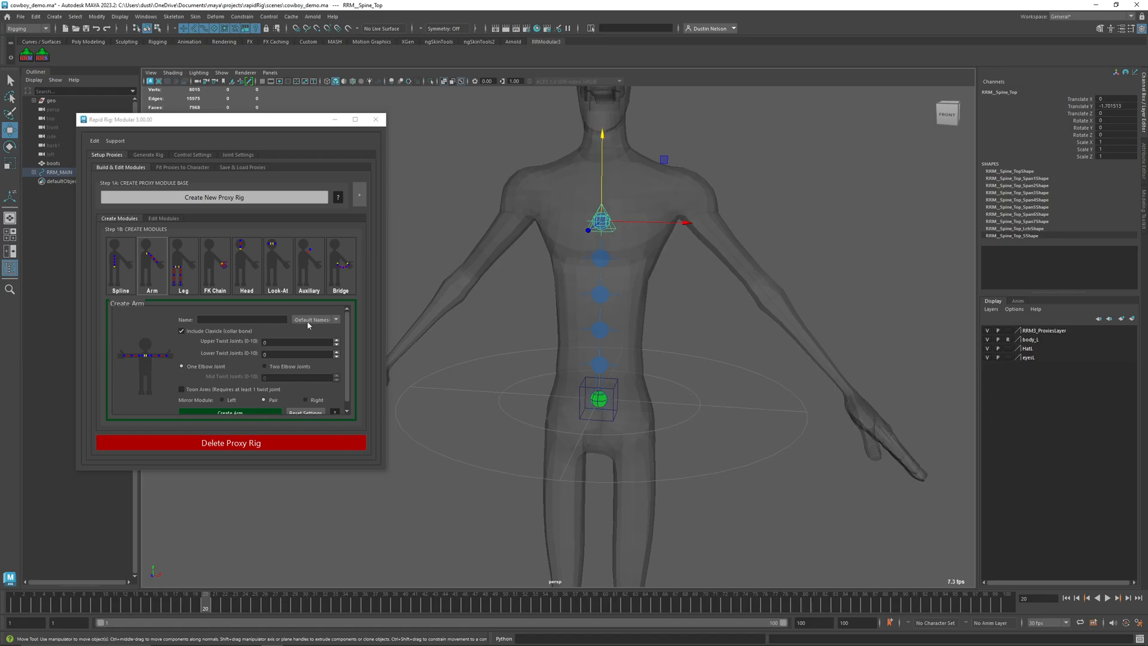
- Pick Arm from the Default Names list and set upper and lower twist joints to 2
{"action": "left_click", "coordinate": [314, 319]}
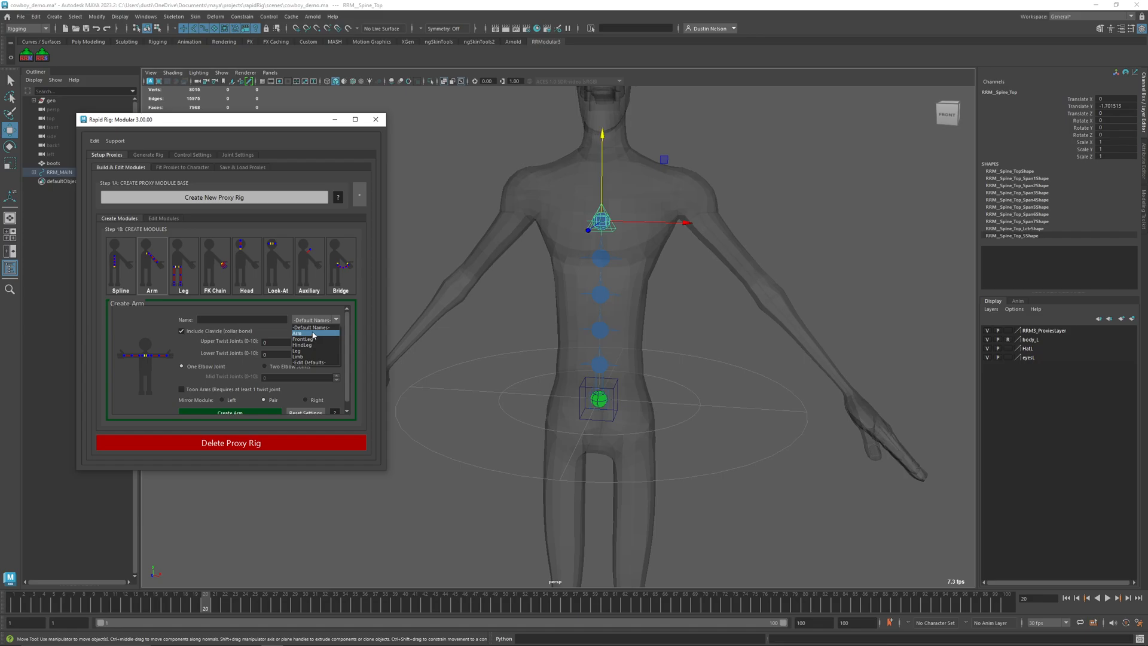
{"action": "left_click", "coordinate": [296, 333]}
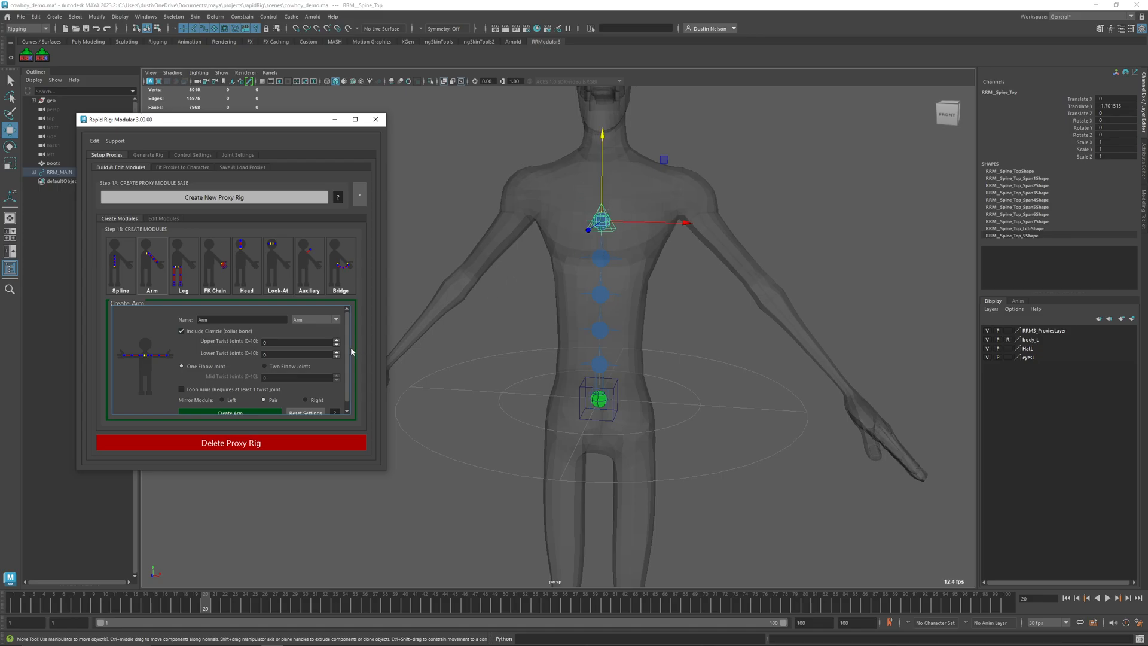
{"action": "mouse_move", "coordinate": [337, 342]}
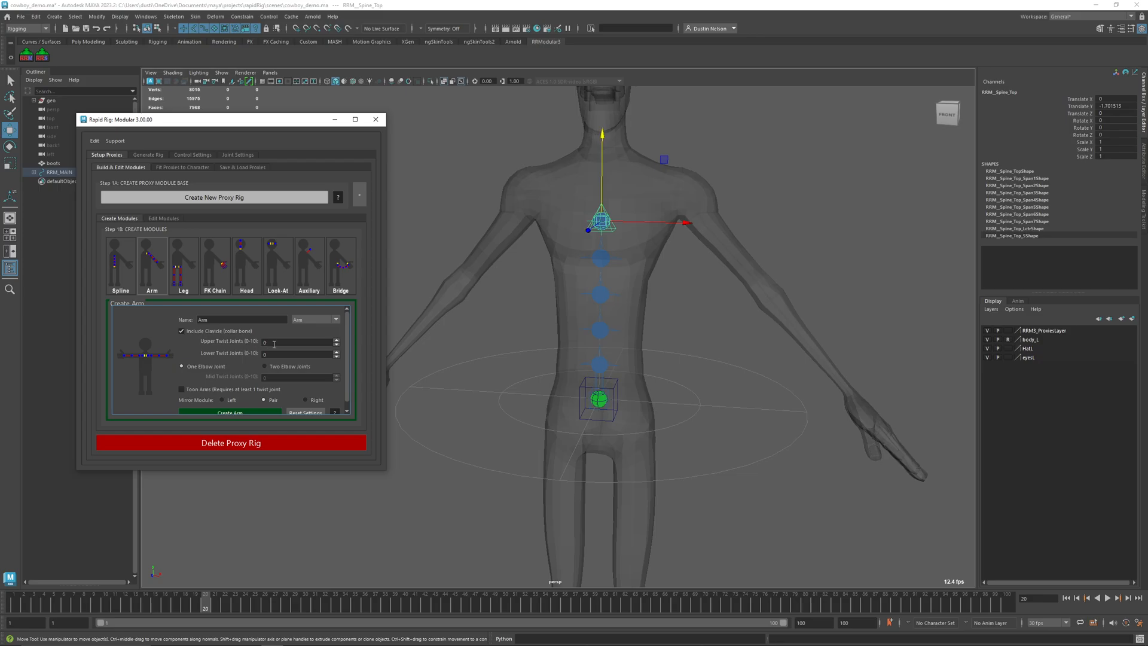
{"action": "left_click", "coordinate": [296, 342]}
{"action": "type", "text": "2"}
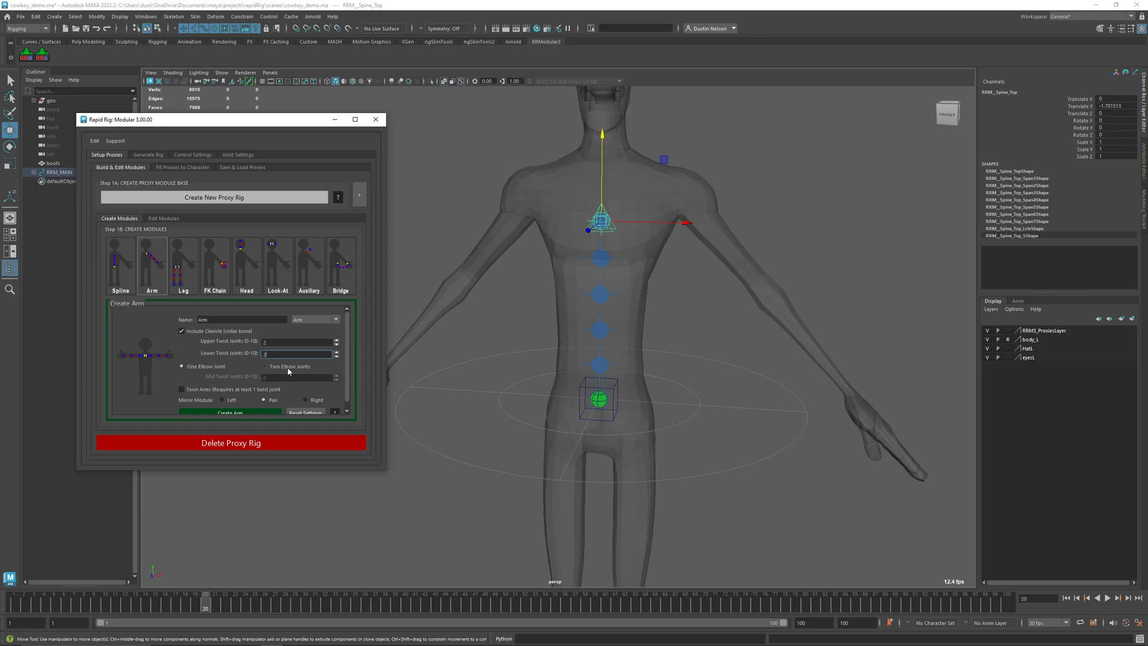
- Enable Toon Arms with Mirror Module on Pair and create the mirrored arm proxies
{"action": "left_click", "coordinate": [183, 264]}
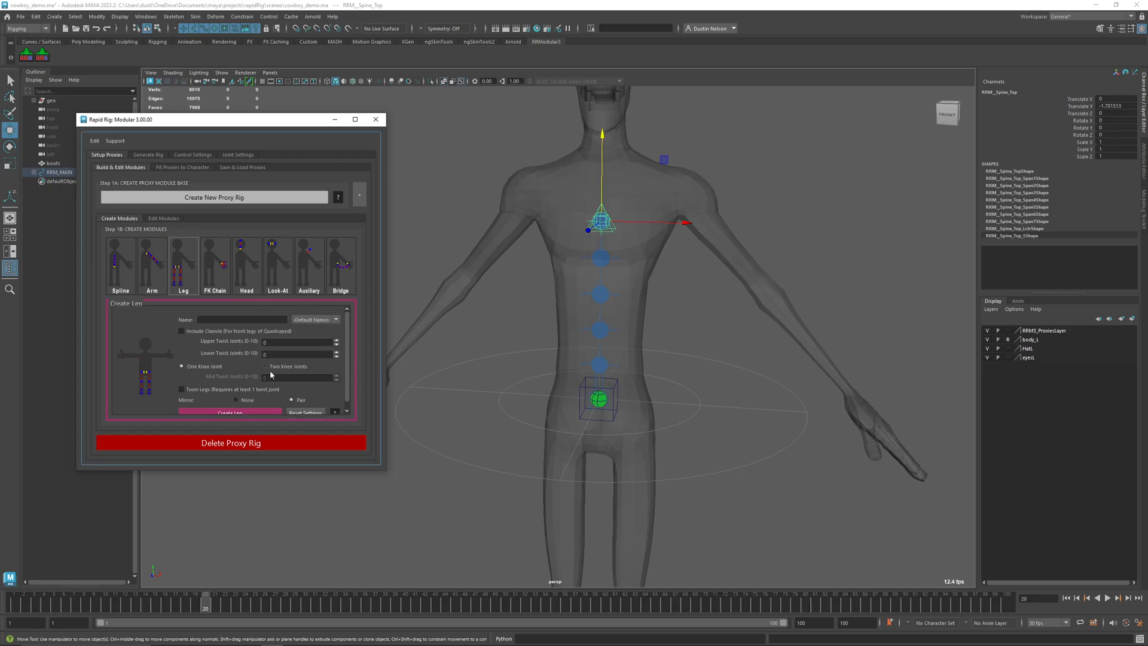
{"action": "left_click", "coordinate": [152, 263]}
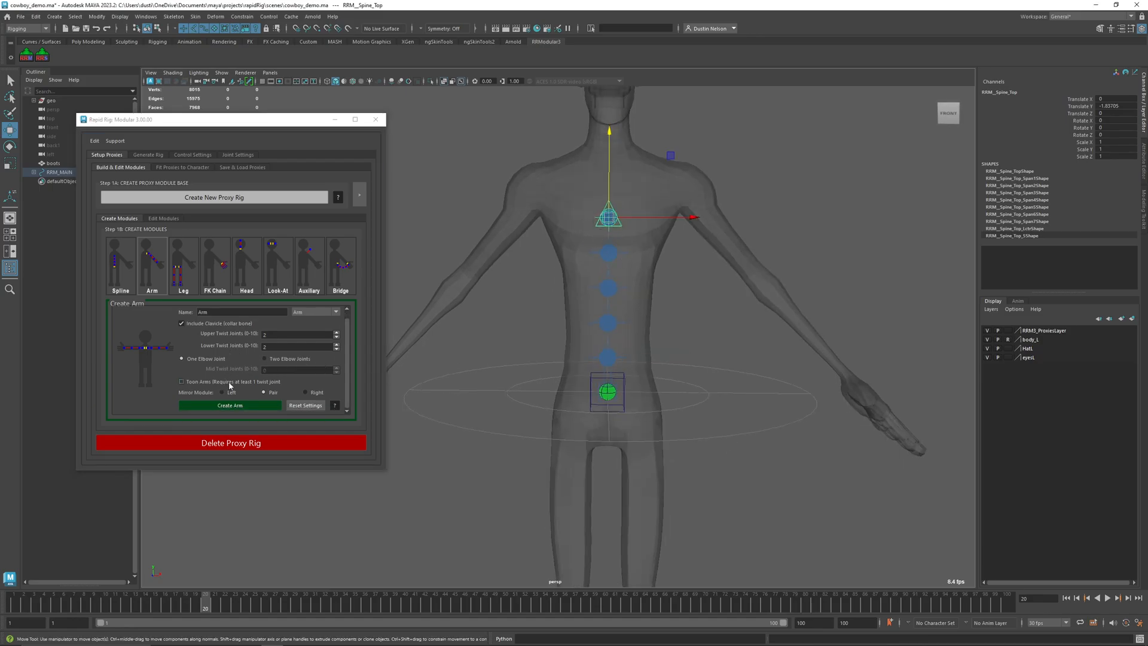
{"action": "left_click", "coordinate": [182, 381]}
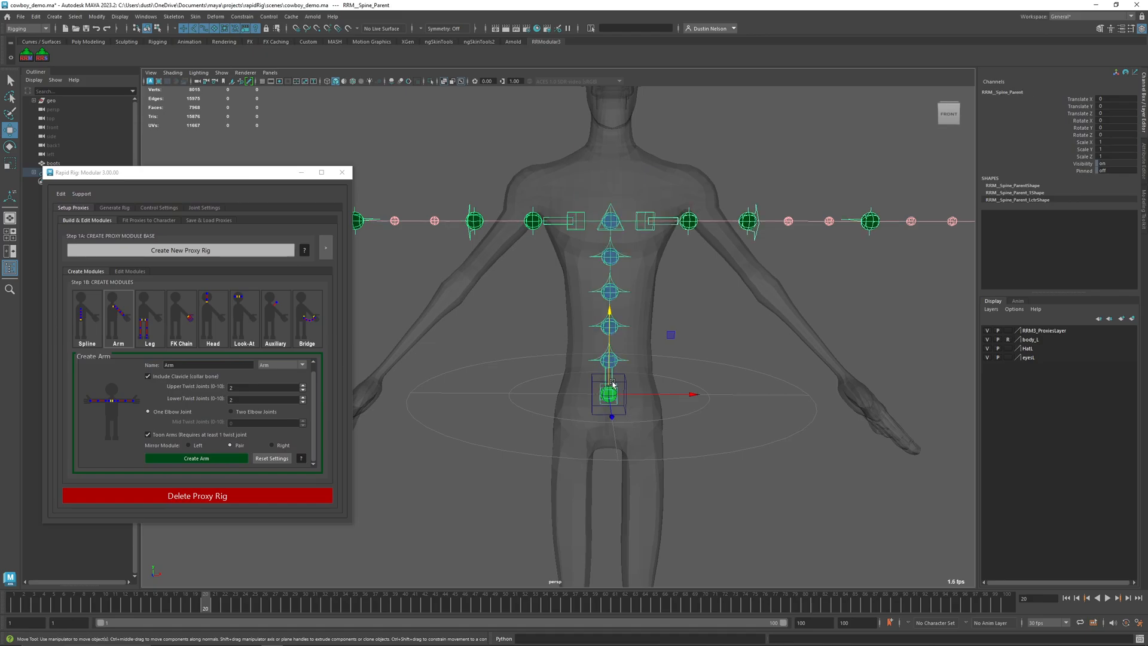
- Select RRM_left_Arm_Shoulder and move it onto the mesh's left shoulder
{"action": "left_click_drag", "start_coordinate": [611, 384], "coordinate": [625, 397]}
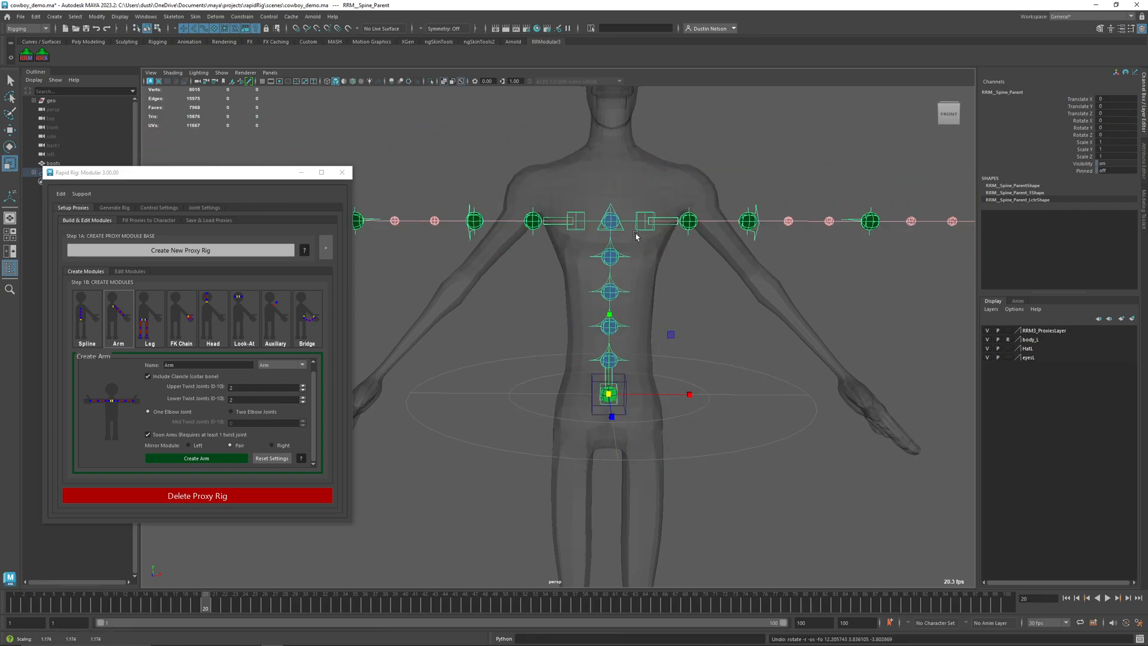
{"action": "left_click", "coordinate": [643, 221]}
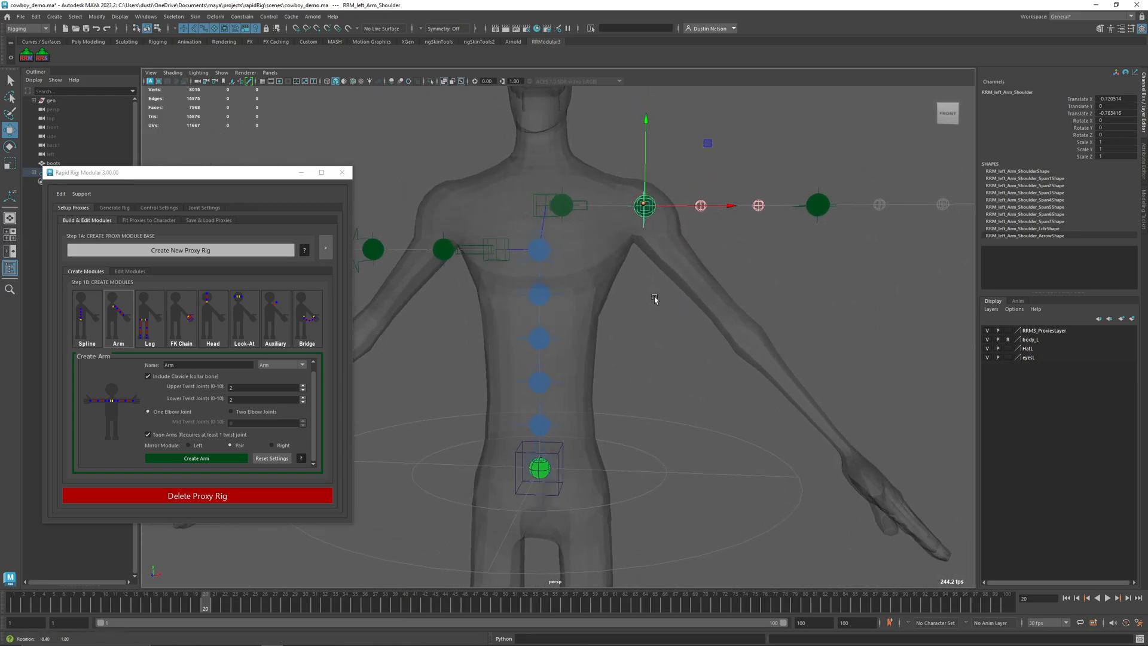
- Move the left wrist proxy into the character's wrist, checking it from a side view
{"action": "left_click_drag", "start_coordinate": [644, 207], "coordinate": [645, 213]}
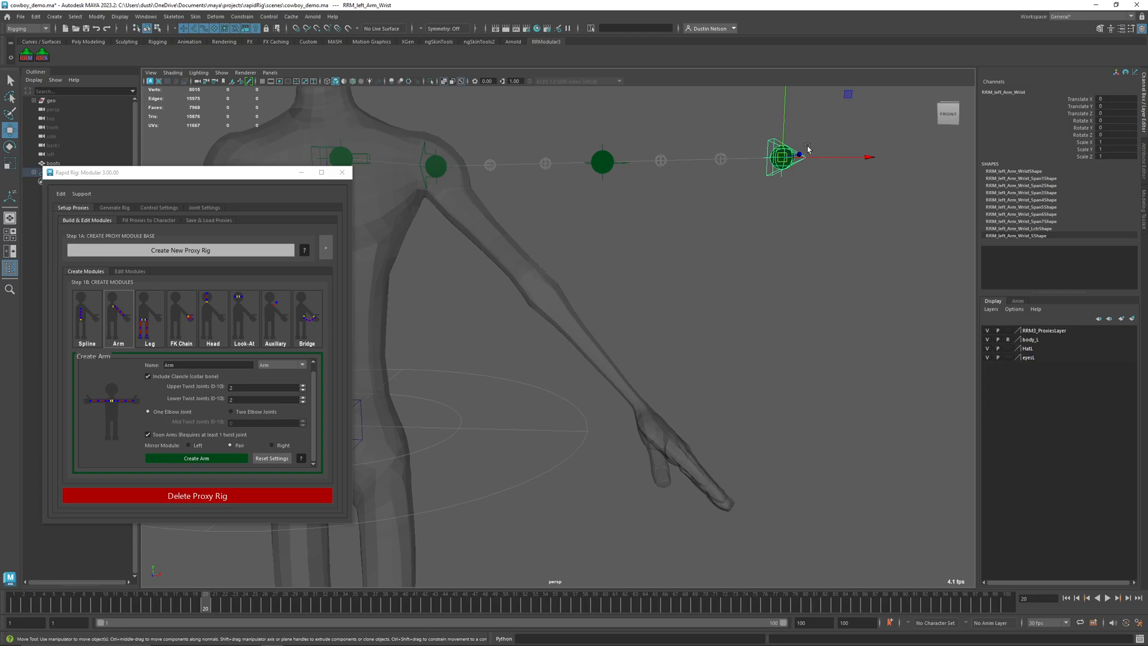
{"action": "left_click_drag", "start_coordinate": [787, 151], "coordinate": [773, 424]}
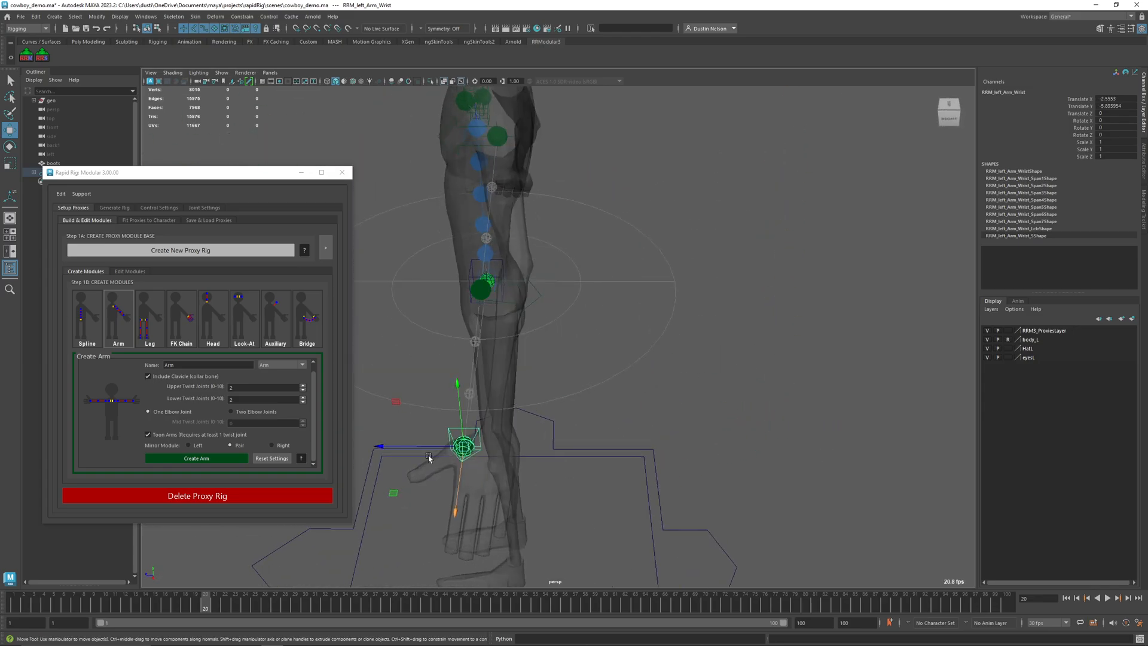
{"action": "left_click_drag", "start_coordinate": [465, 444], "coordinate": [487, 446]}
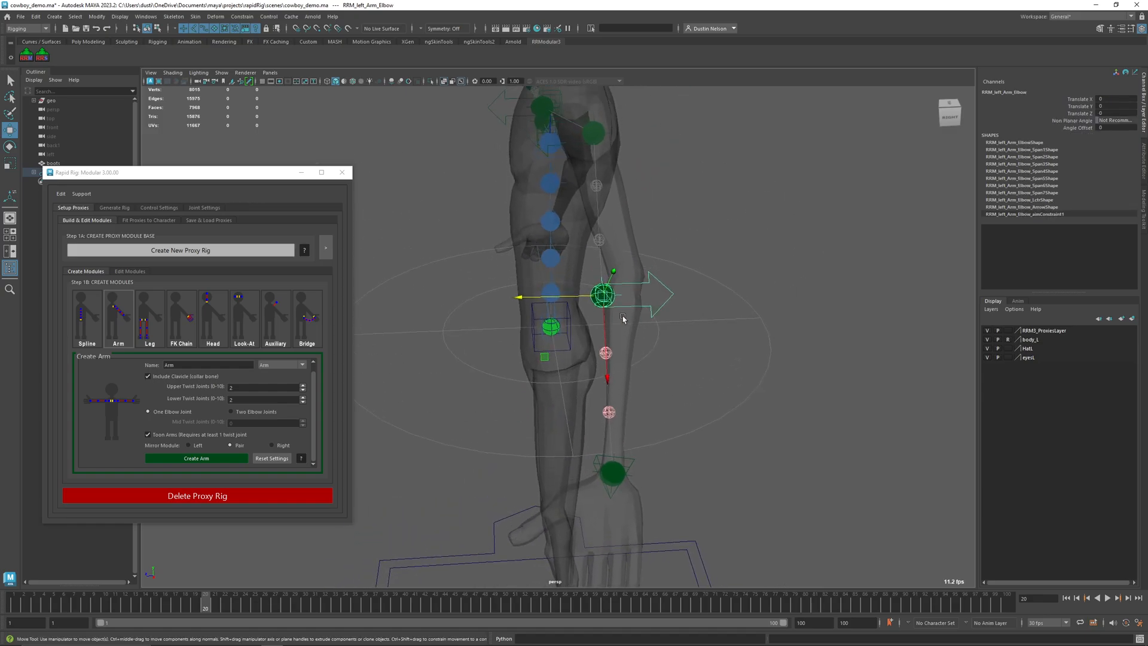
- Adjust the left elbow proxy's position and Angle Offset, then verify the arm chain from around the character
{"action": "left_click_drag", "start_coordinate": [601, 295], "coordinate": [625, 296]}
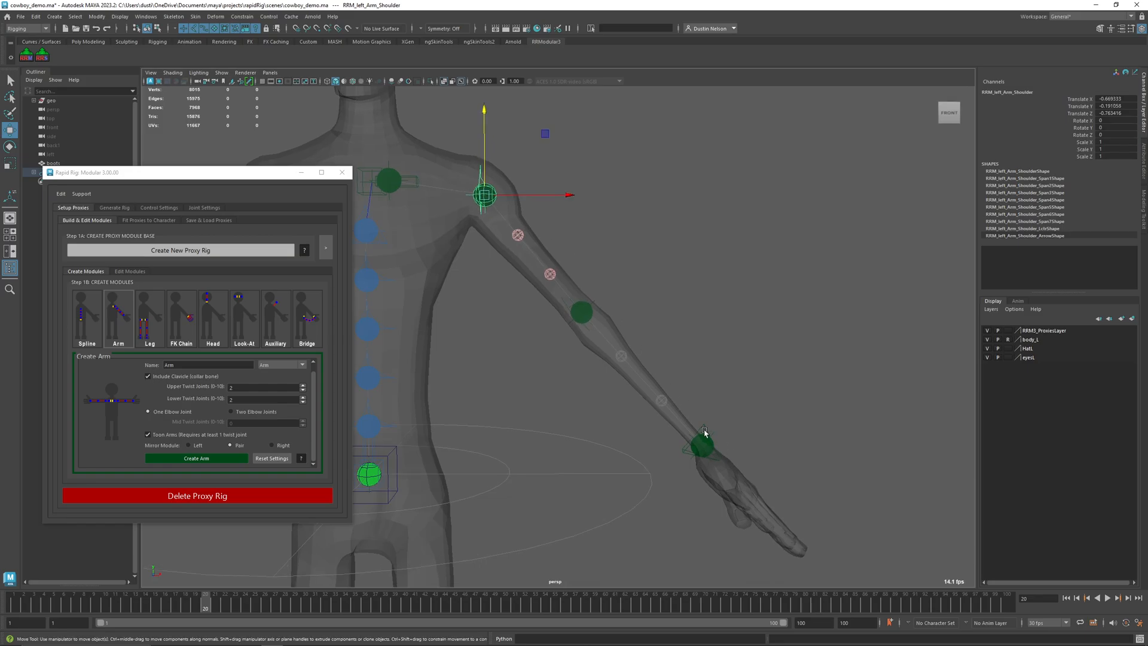
{"action": "left_click", "coordinate": [582, 313]}
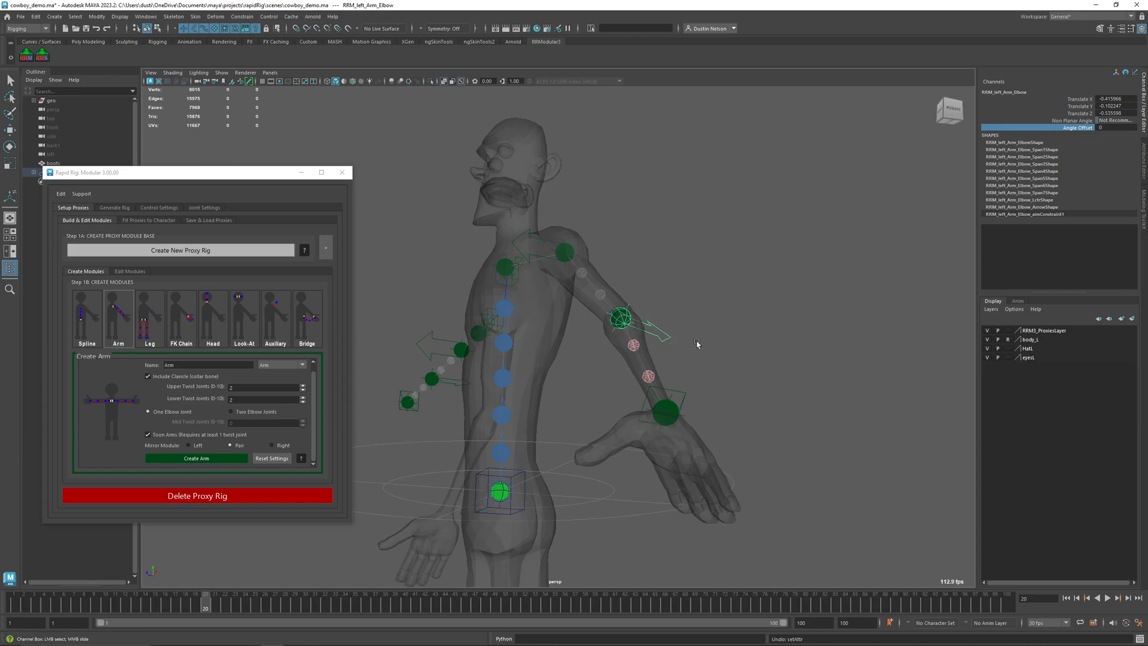
{"action": "mouse_move", "coordinate": [761, 341]}
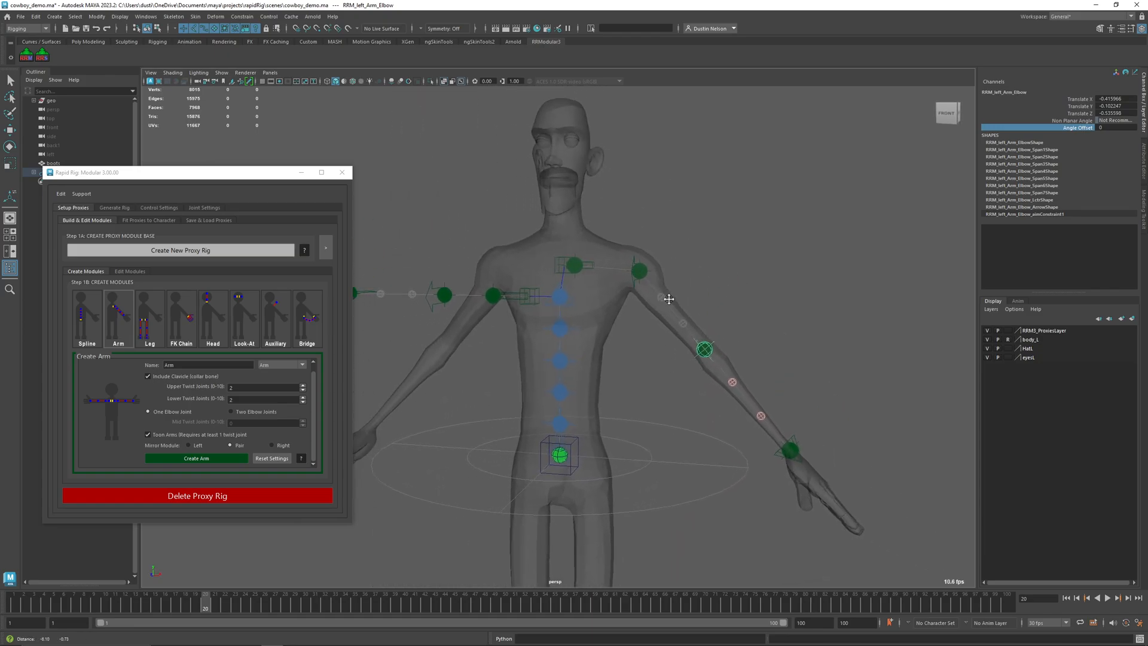
{"action": "left_click_drag", "start_coordinate": [668, 299], "coordinate": [758, 301]}
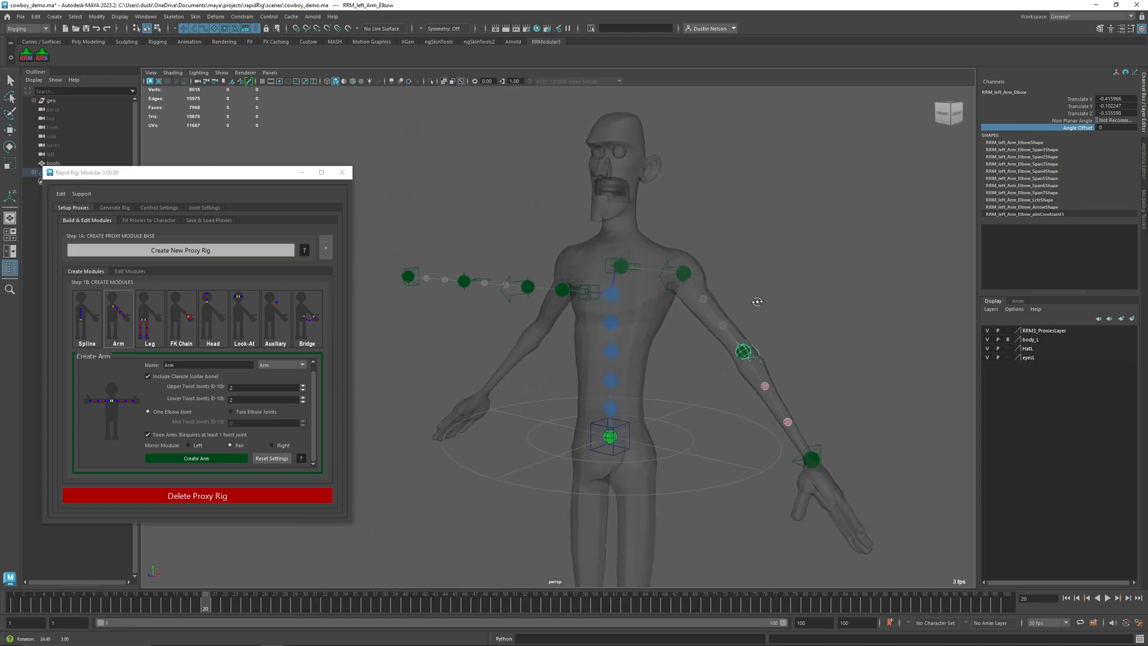